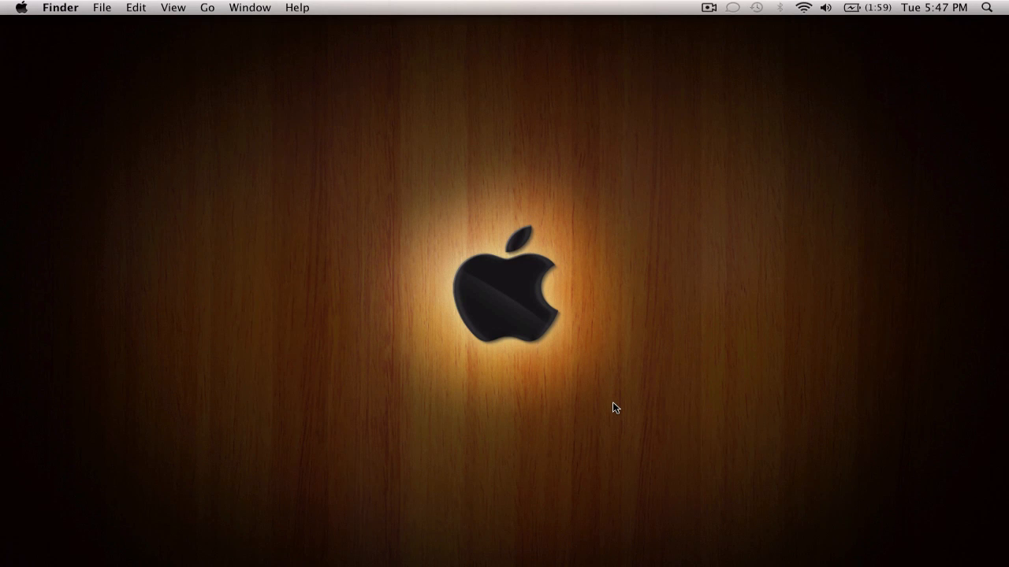
mouse_move(382, 317)
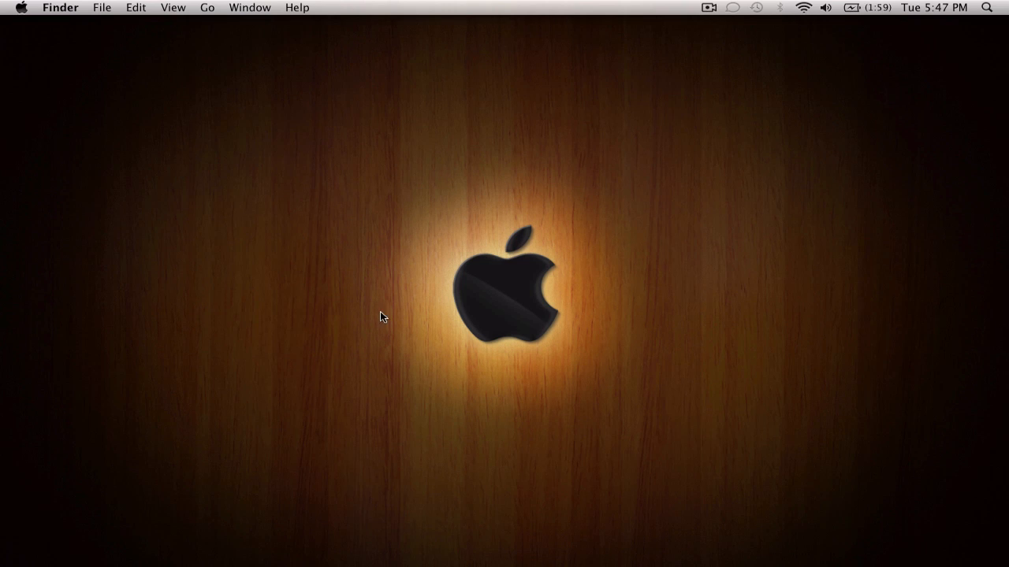
mouse_move(402, 248)
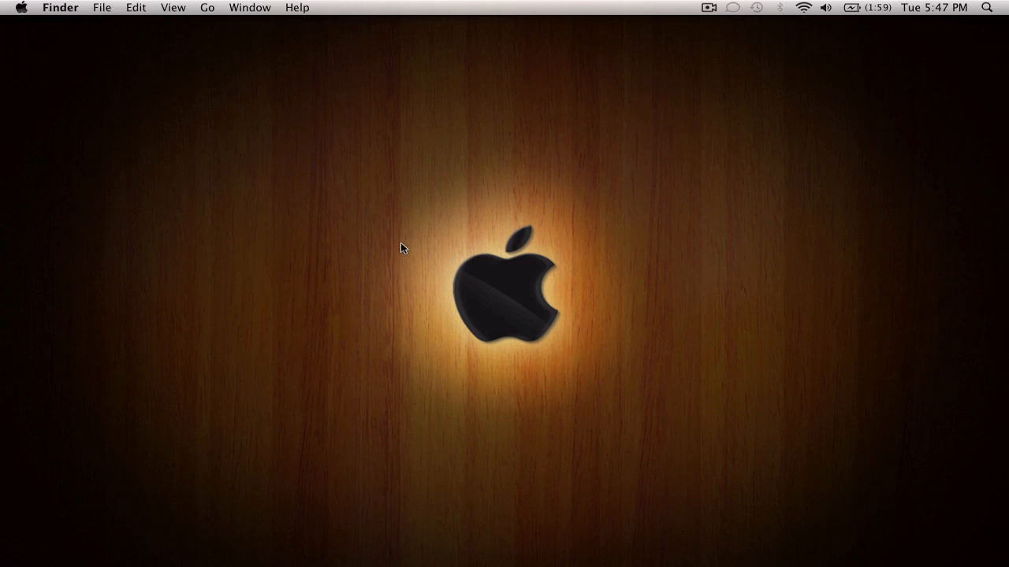
mouse_move(460, 272)
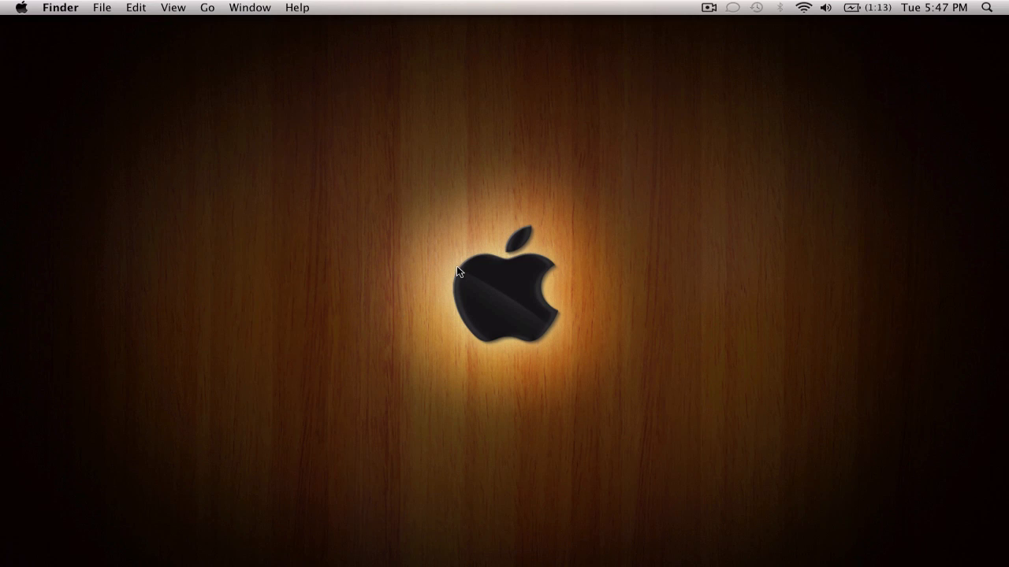
mouse_move(534, 306)
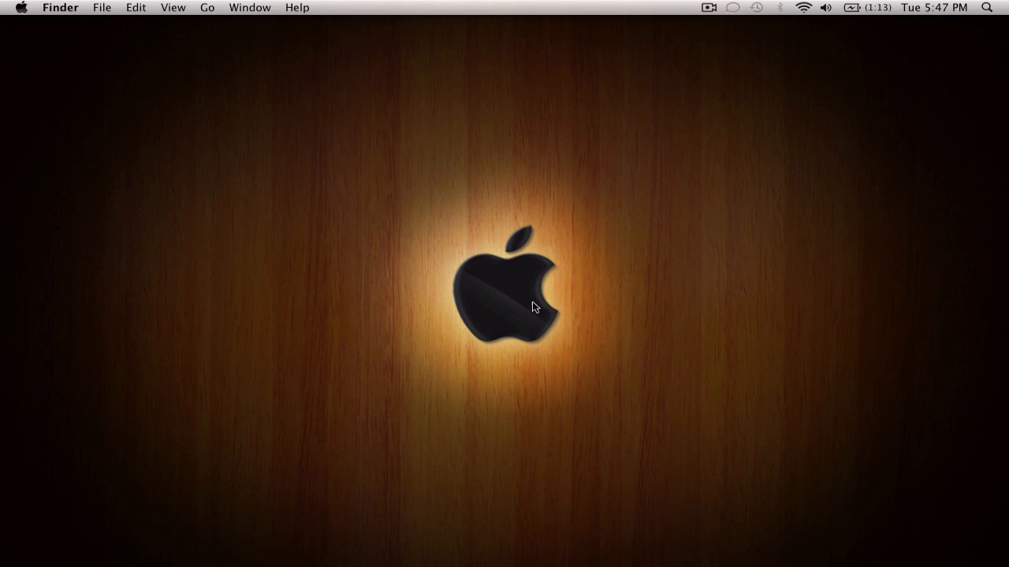
mouse_move(526, 313)
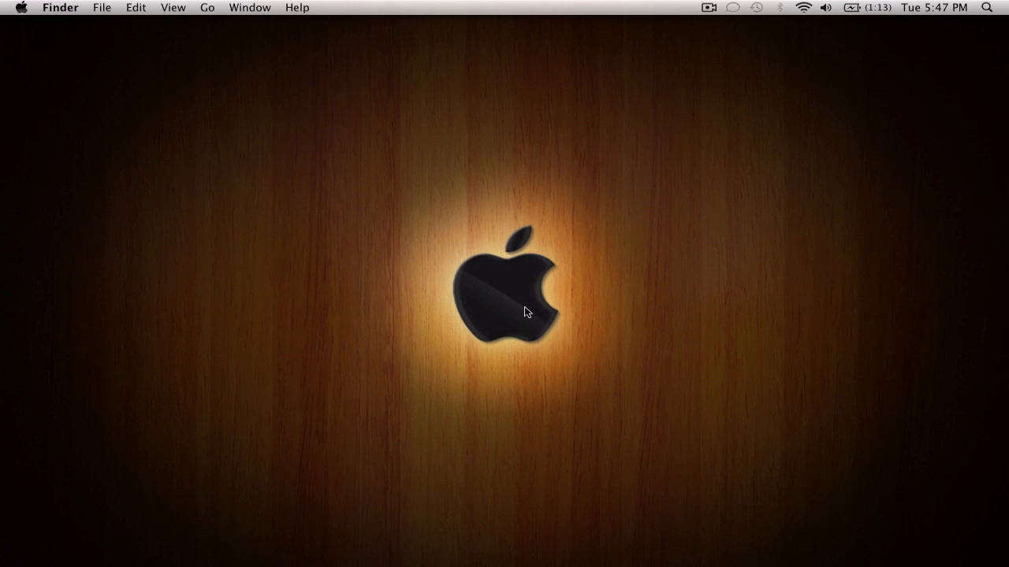
mouse_move(496, 494)
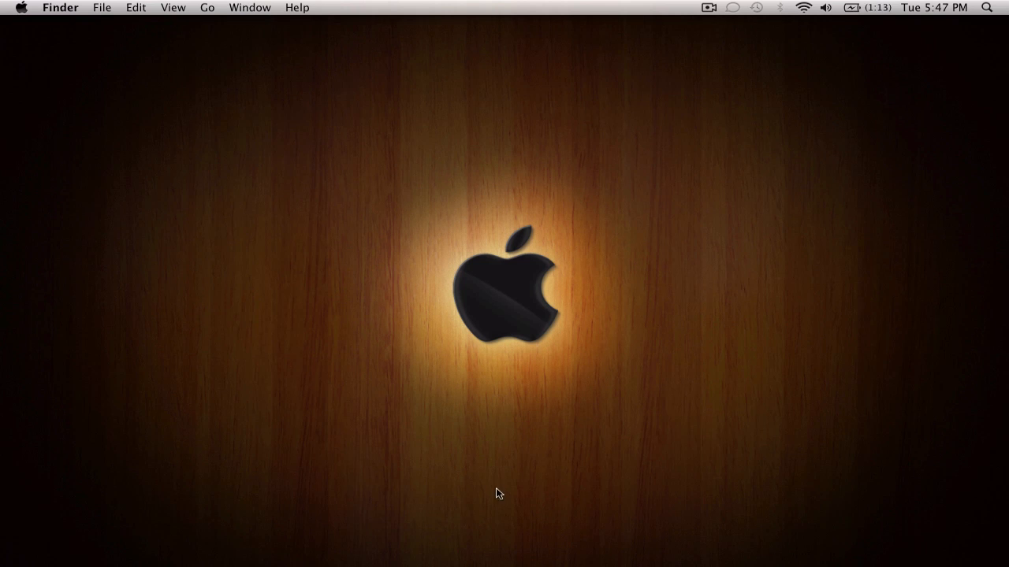
mouse_move(696, 531)
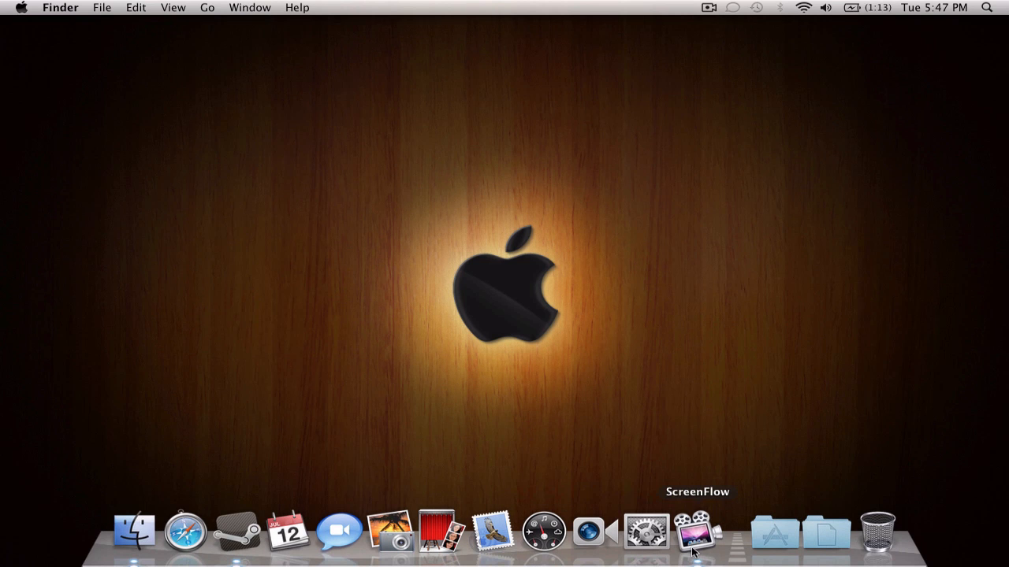
mouse_move(646, 540)
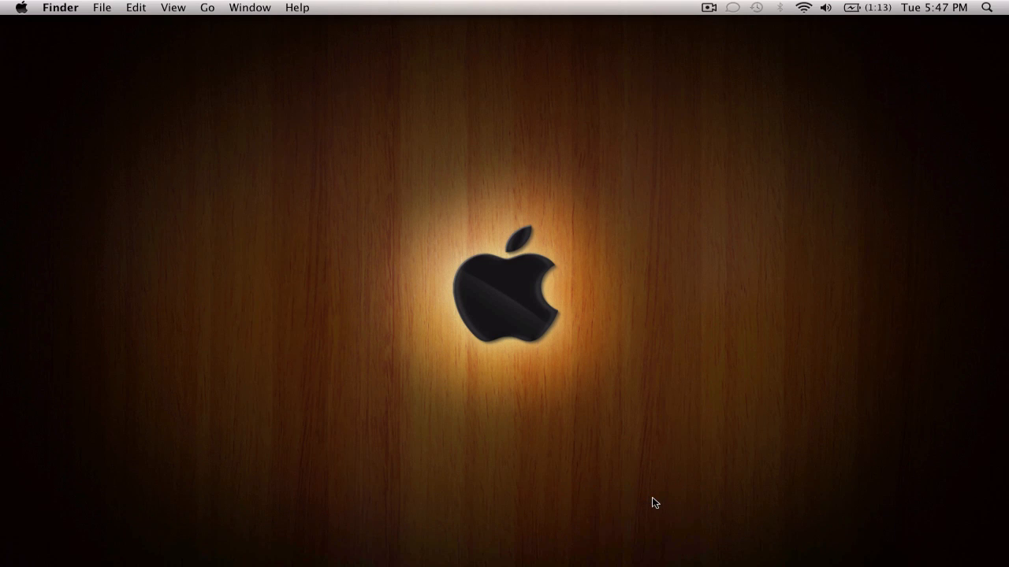
mouse_move(621, 488)
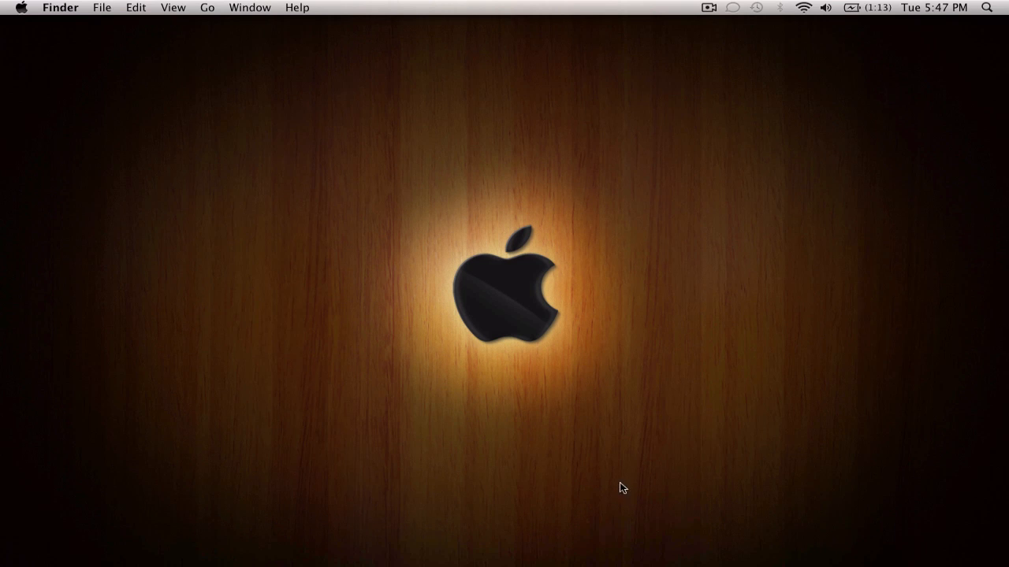
mouse_move(691, 566)
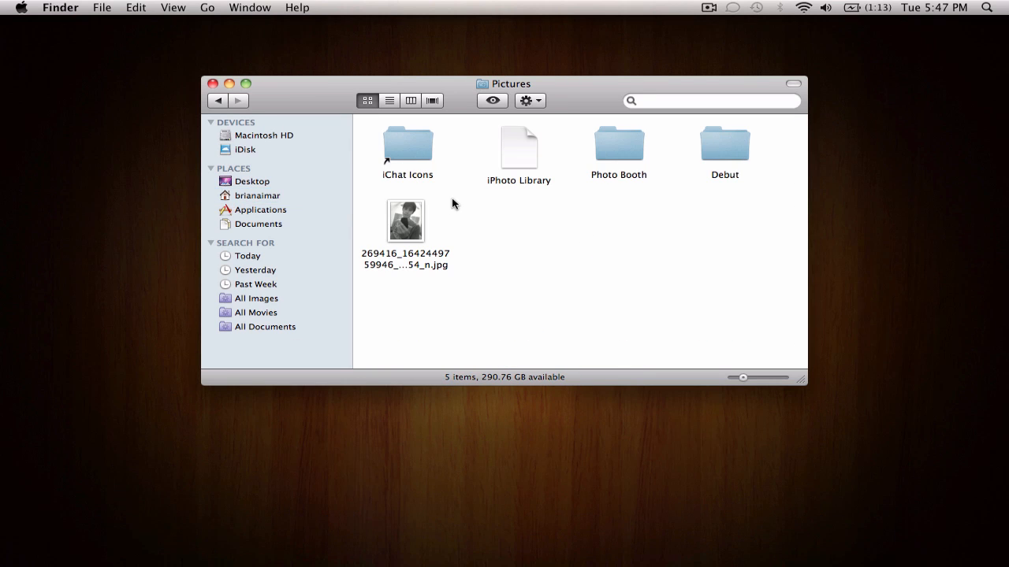
Step: Drag the JPG photo via the home folder into Public and open Public to confirm
left_click_drag(405, 219, 276, 196)
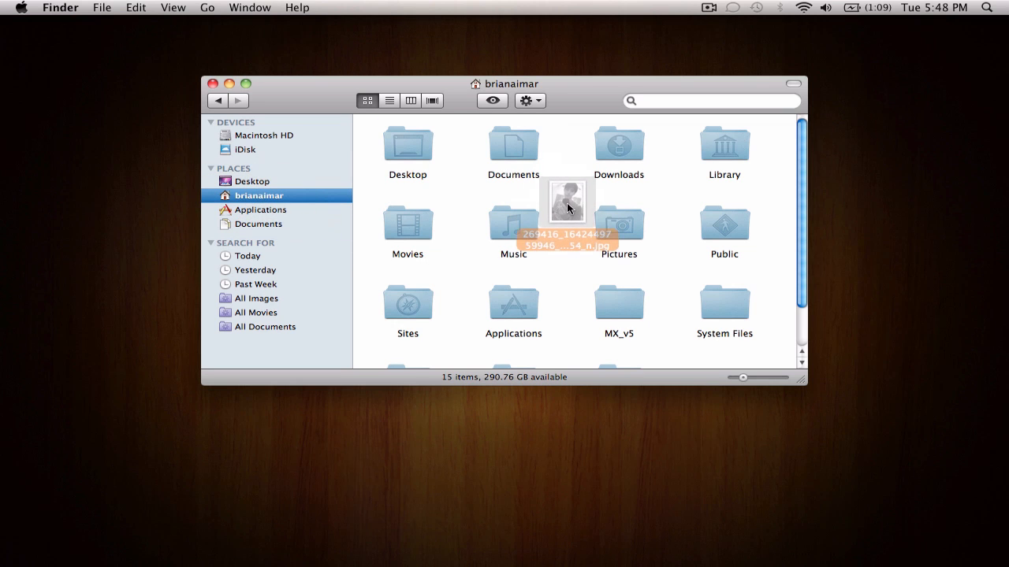
left_click_drag(567, 201, 723, 221)
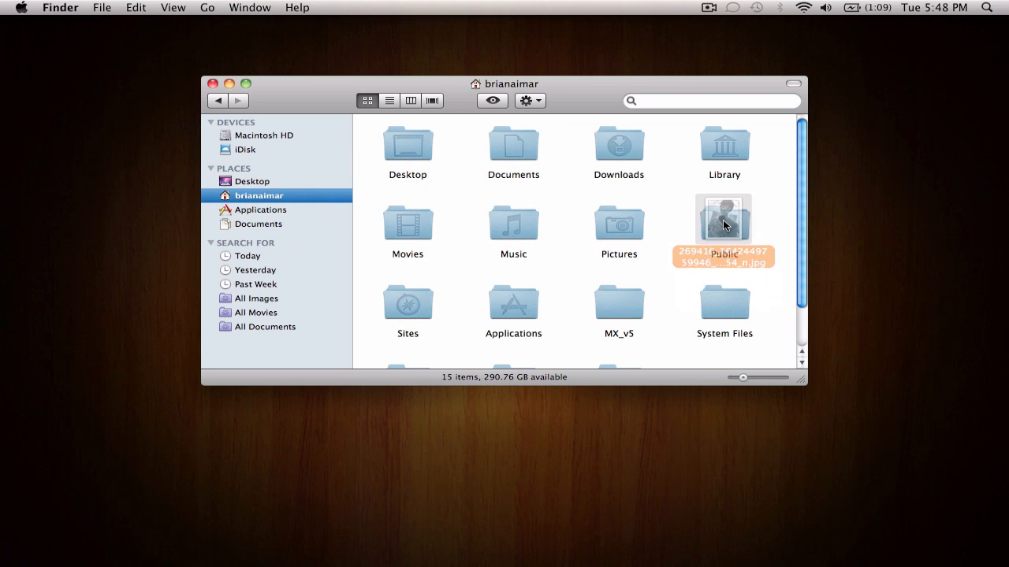
double_click(723, 224)
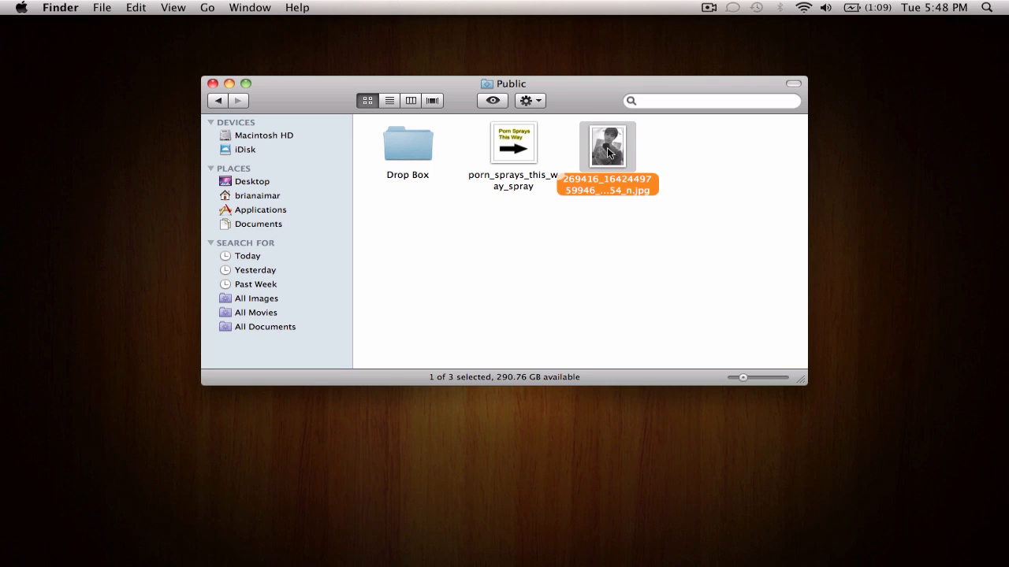
right_click(607, 145)
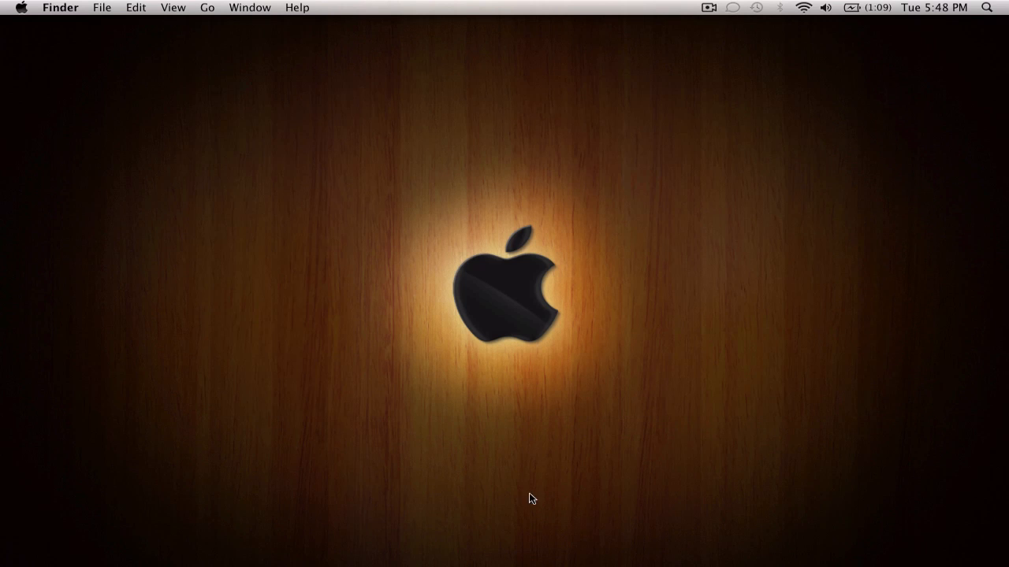
Step: Launch Counter-Strike: Source from the Dock
left_click(774, 532)
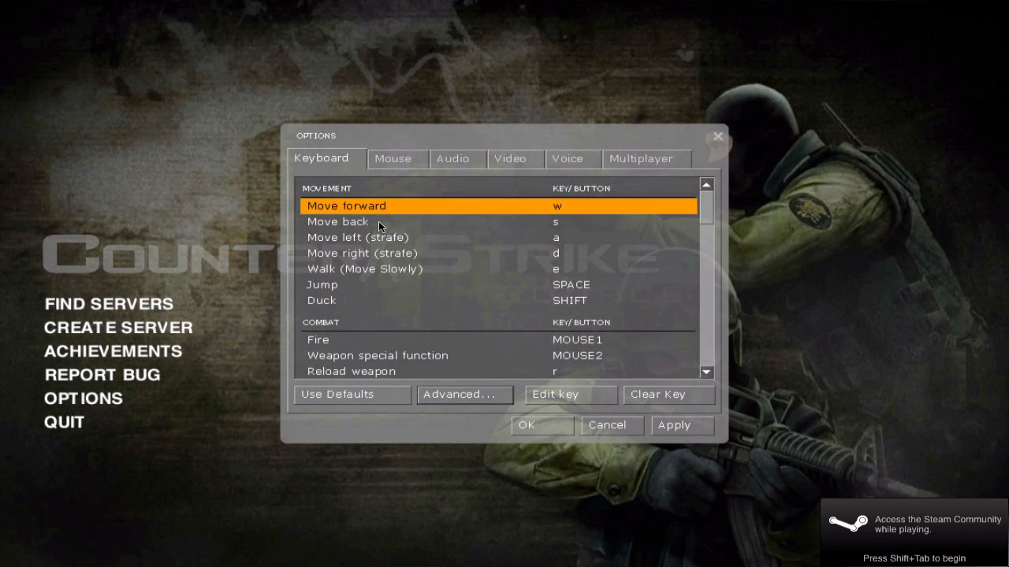
Step: Open Multiplayer options and choose Import Spray to bring up the image browser
left_click(641, 159)
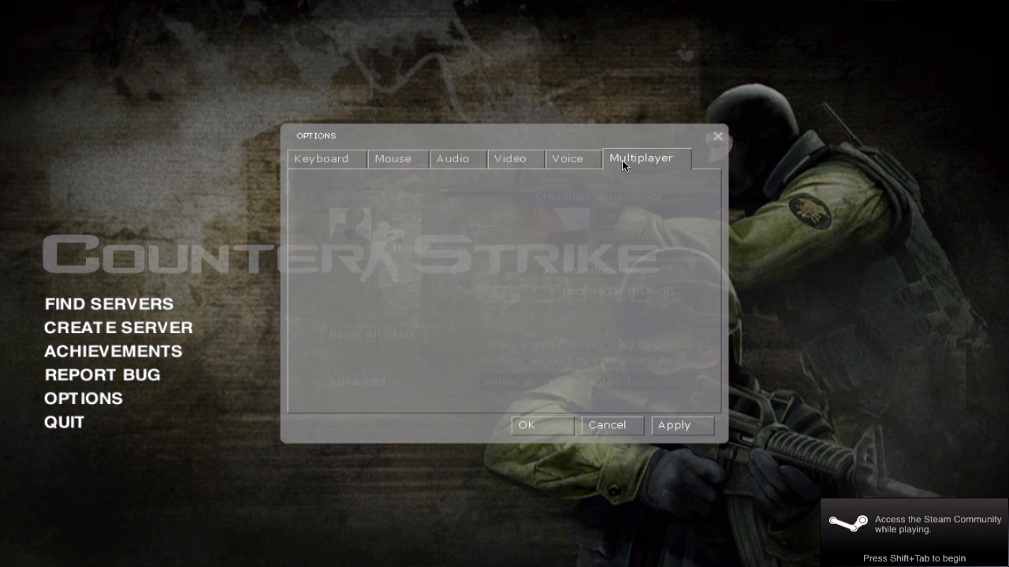
left_click(641, 157)
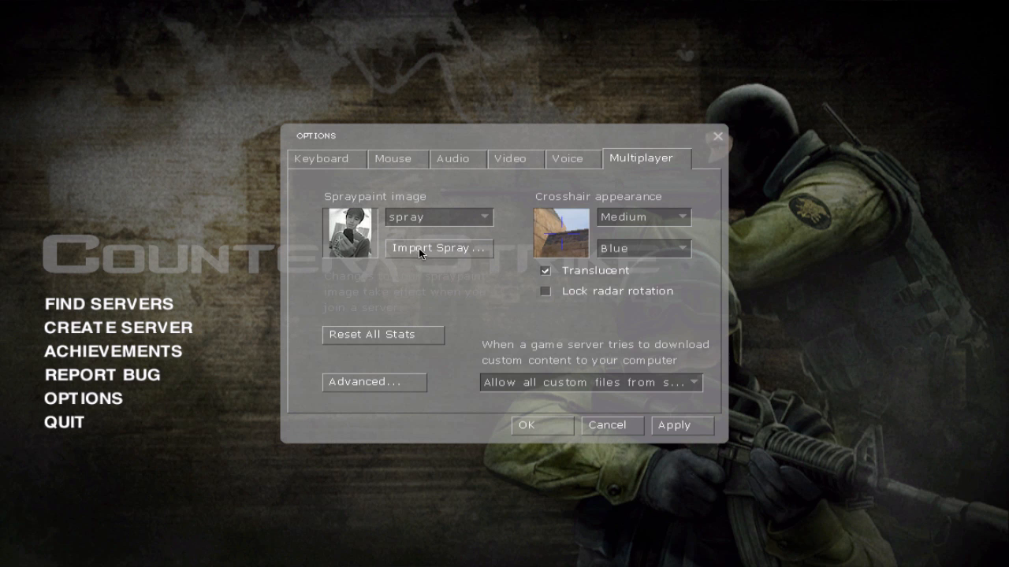
mouse_move(358, 219)
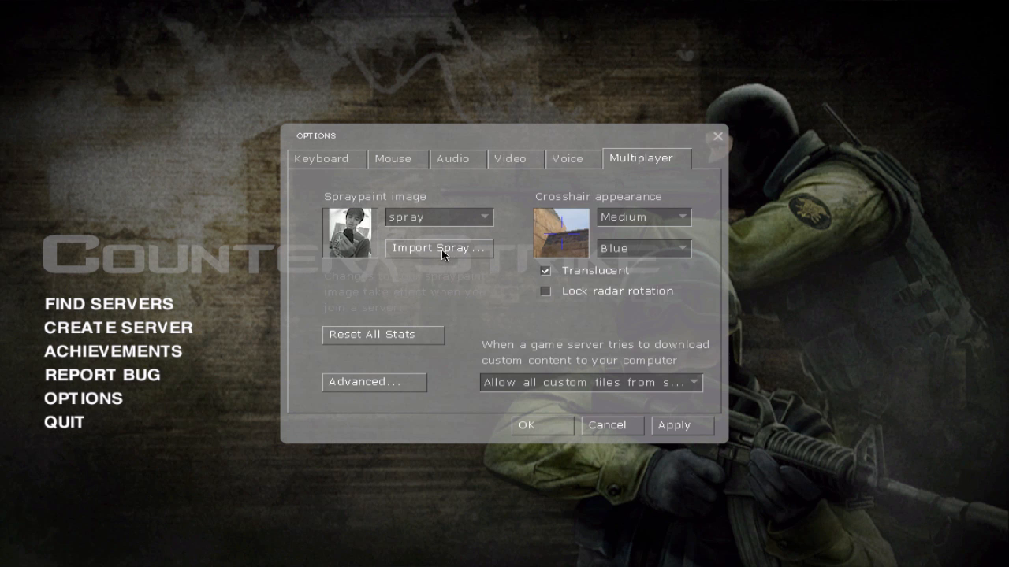
left_click(439, 248)
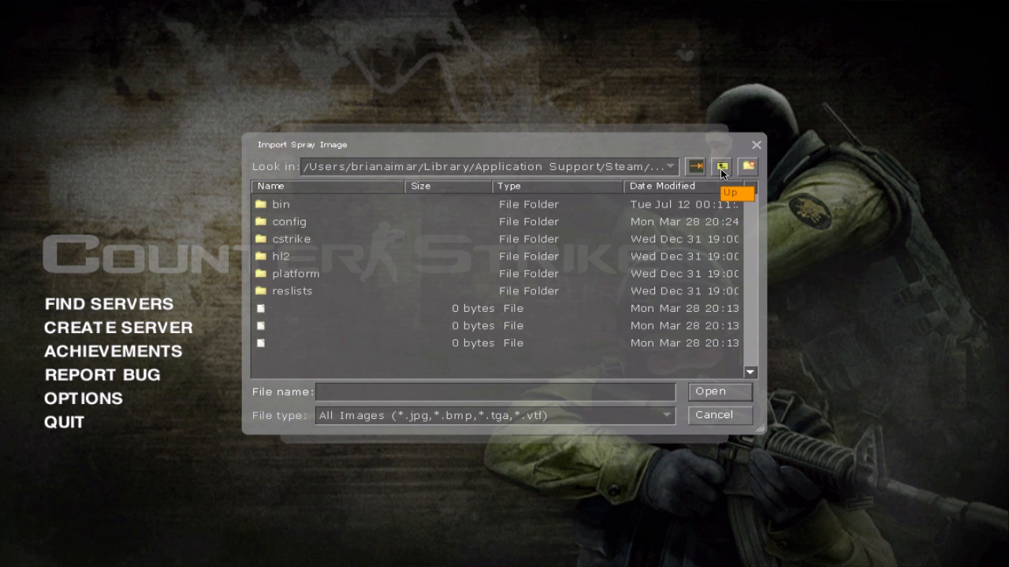
Step: Navigate up to the home folder, enter Public, and select the 47 KB JPG
left_click(721, 165)
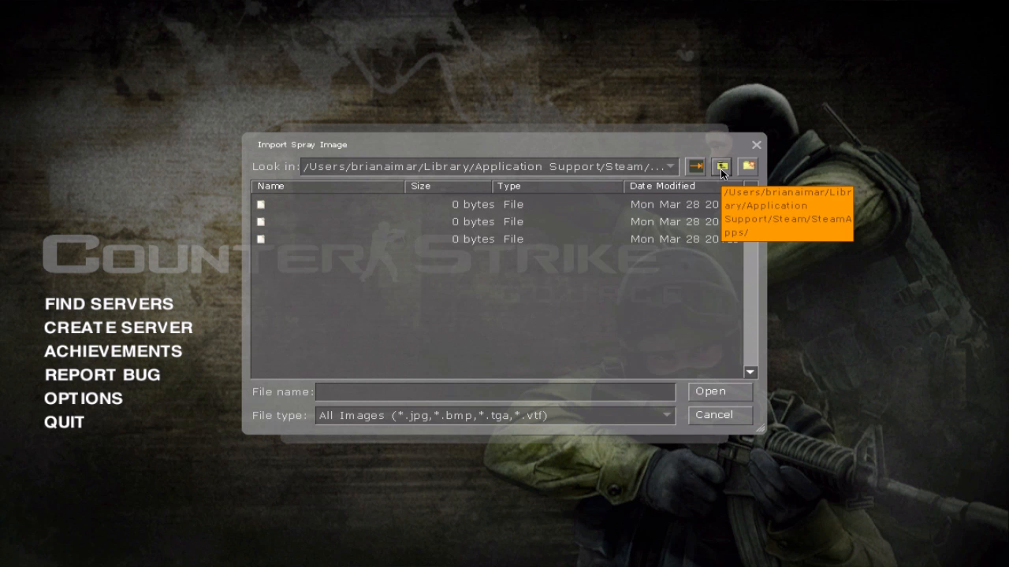
left_click(696, 166)
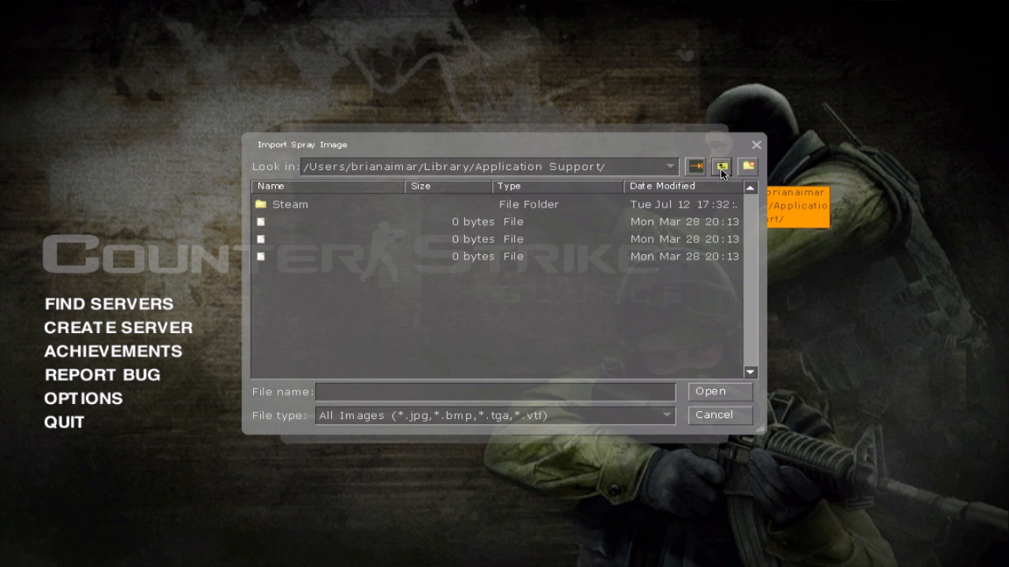
left_click(695, 167)
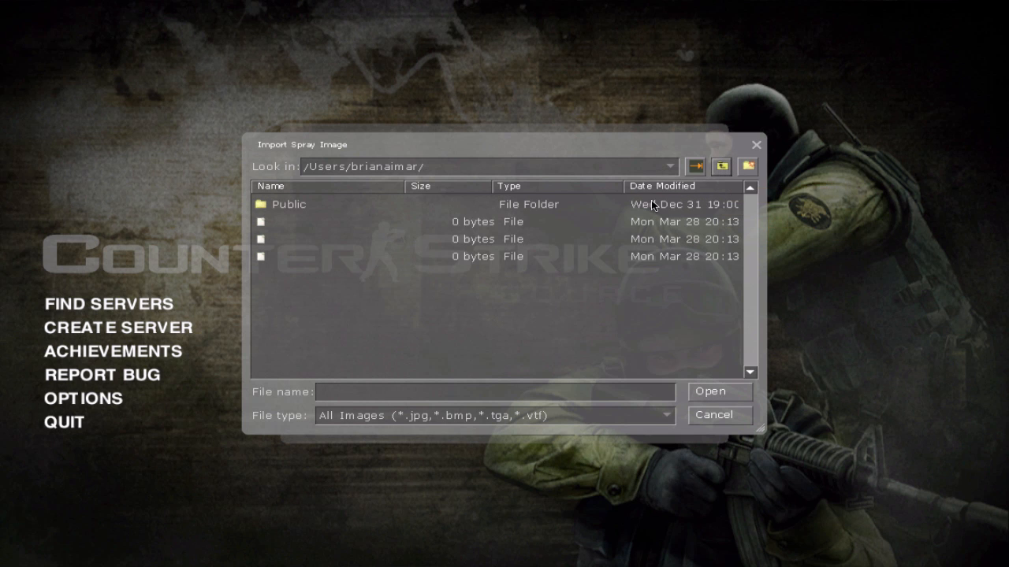
mouse_move(723, 181)
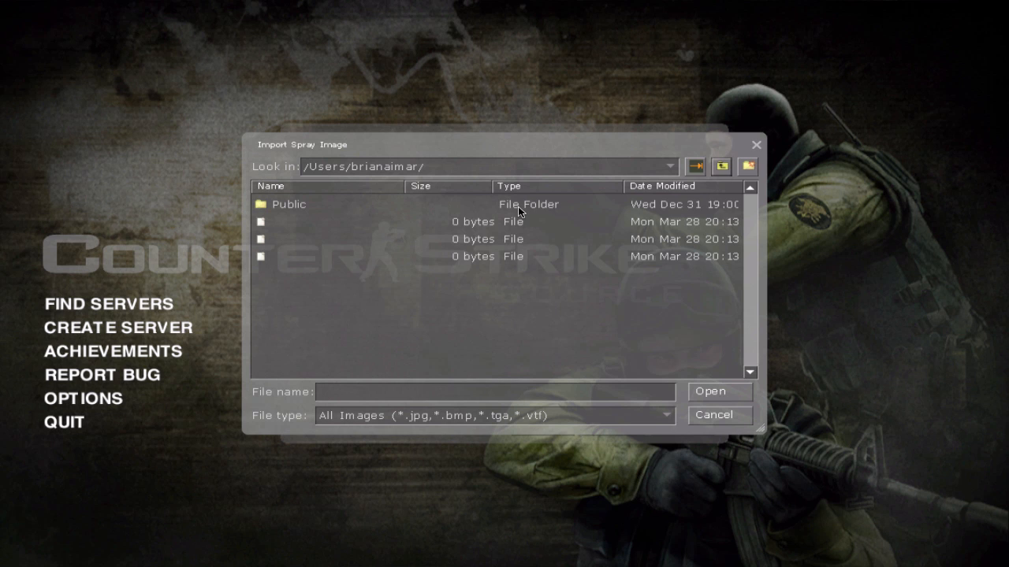
mouse_move(786, 131)
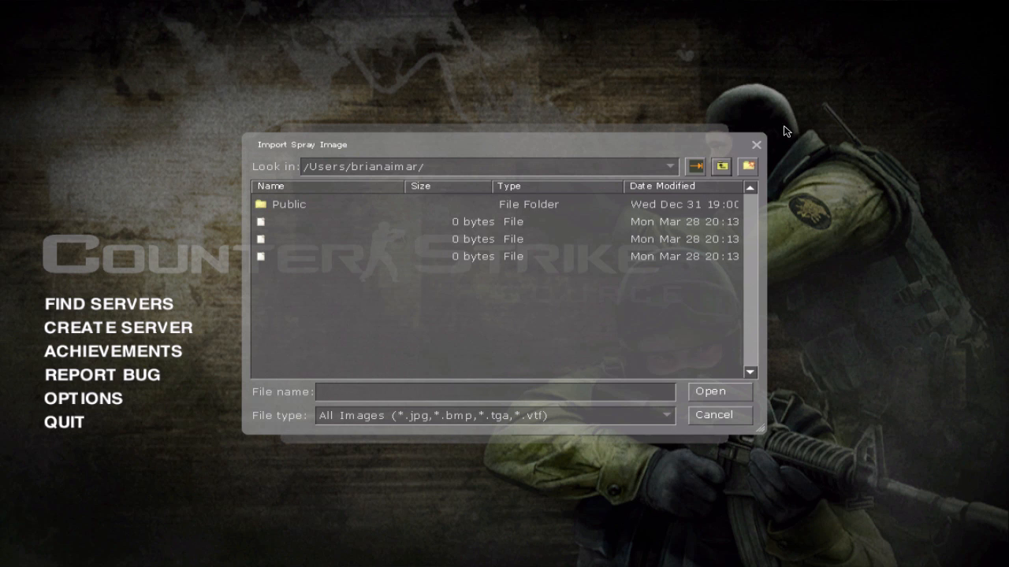
mouse_move(387, 118)
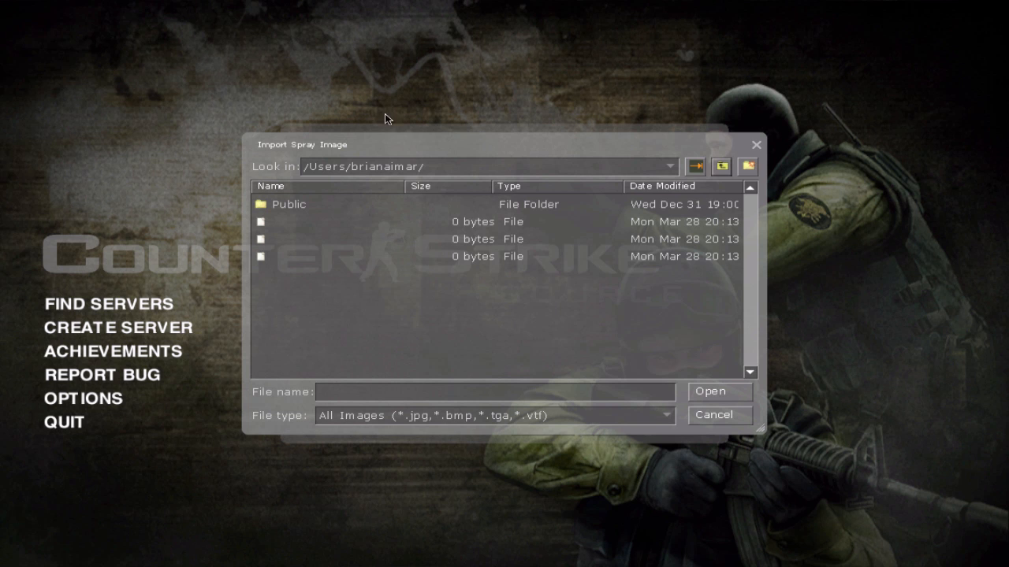
double_click(288, 204)
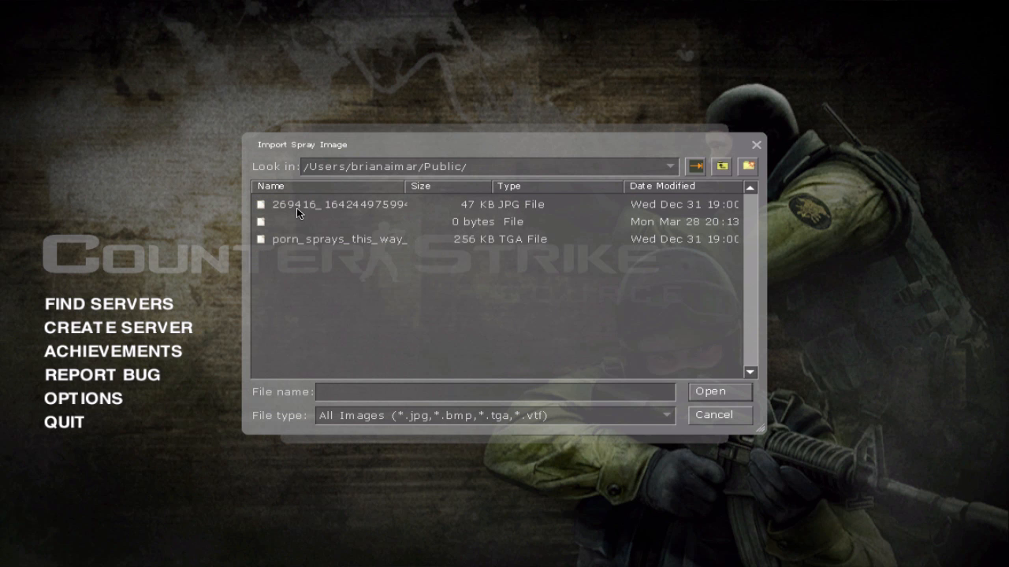
left_click(347, 204)
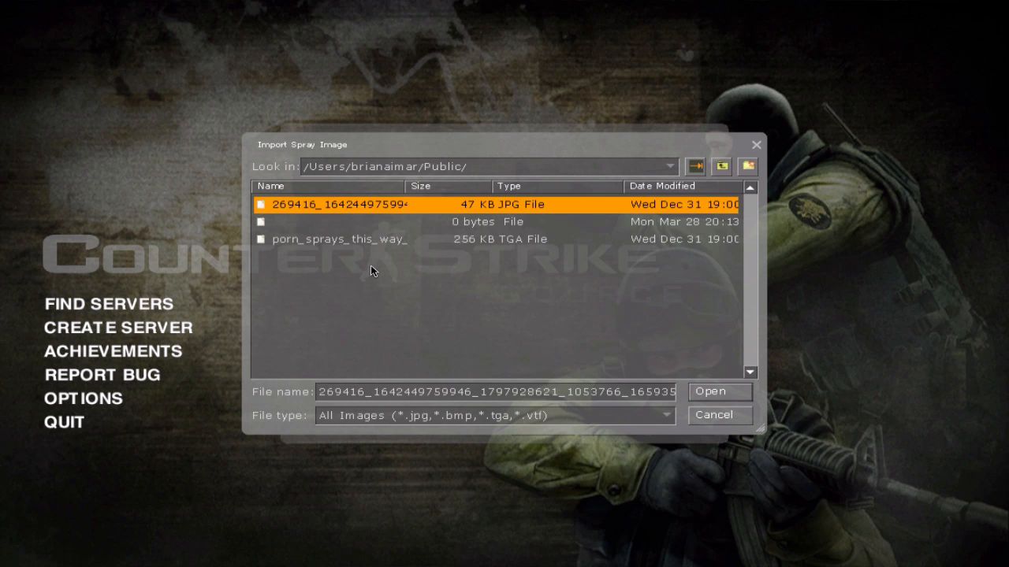
mouse_move(400, 215)
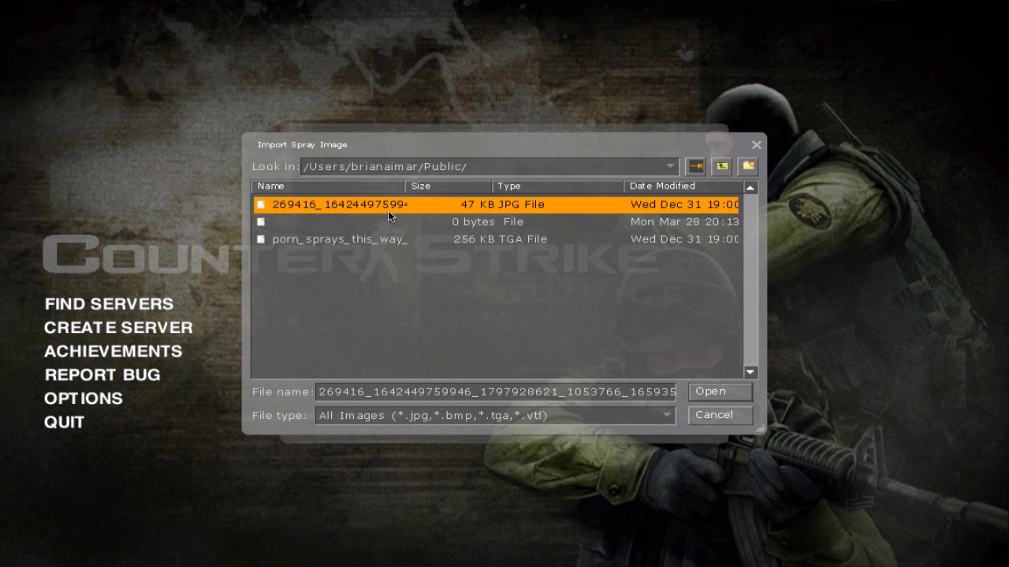
Step: Import the JPG as the spray, apply the settings, and close Options
left_click(708, 391)
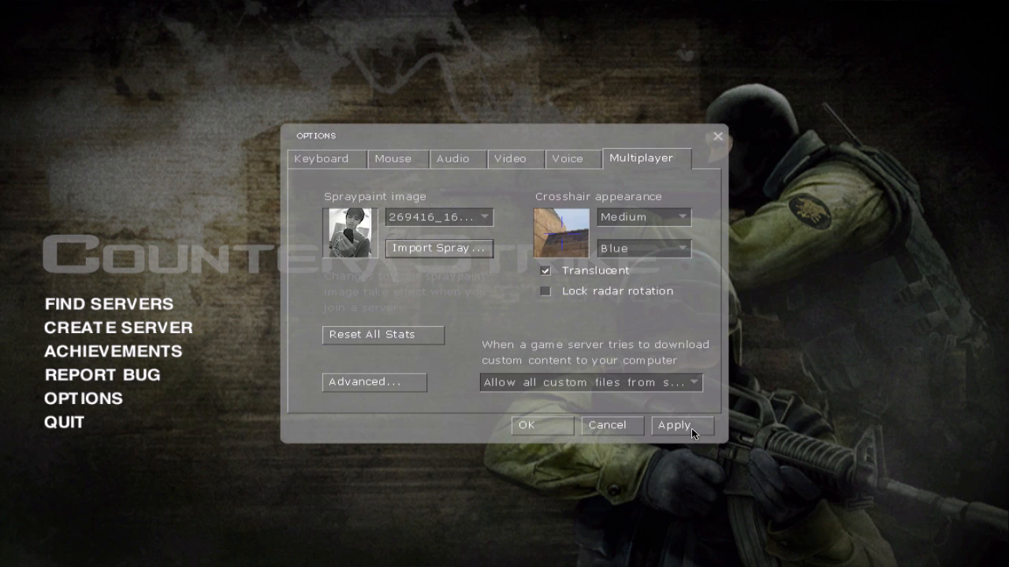
left_click(678, 425)
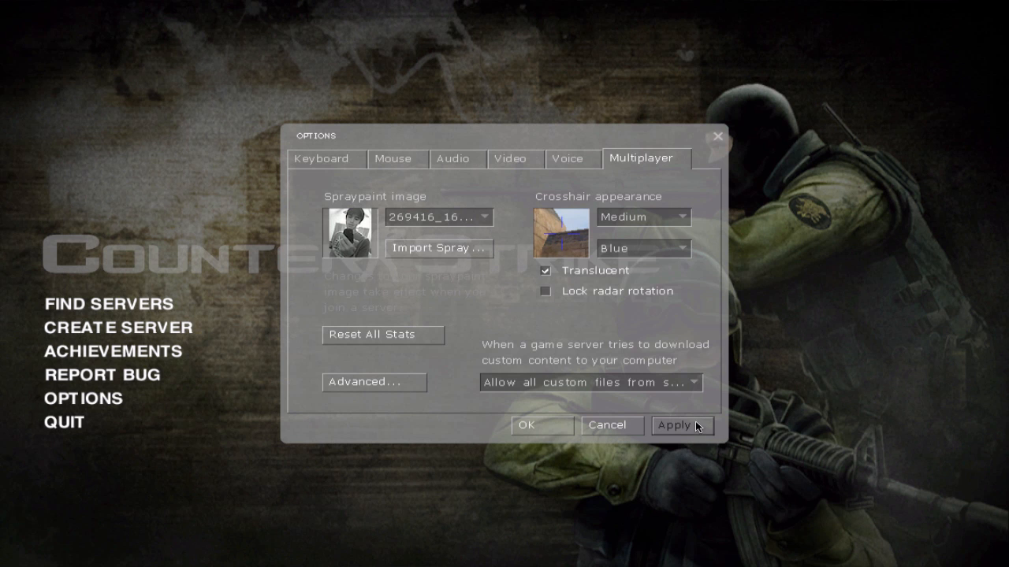
mouse_move(717, 140)
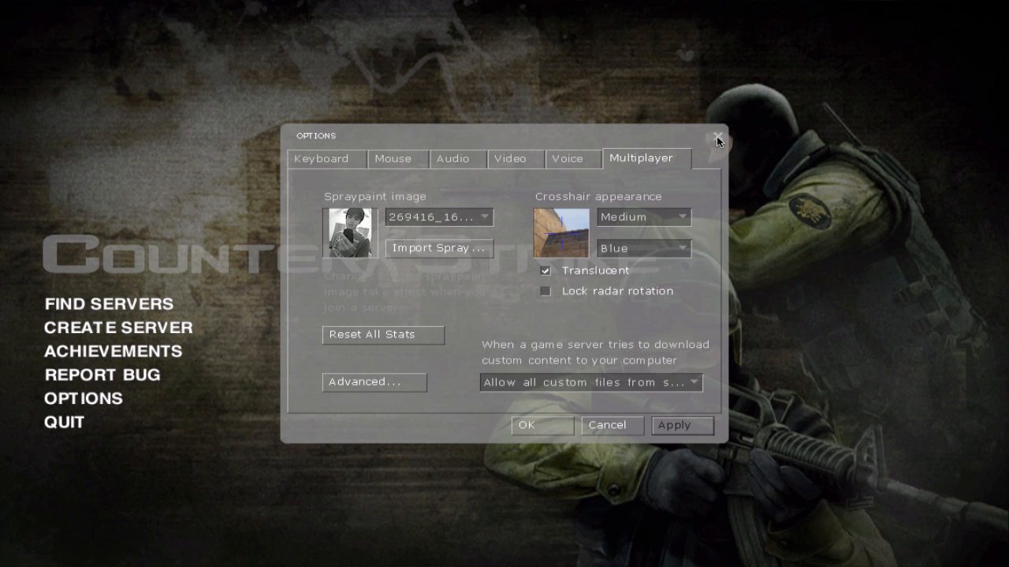
left_click(716, 136)
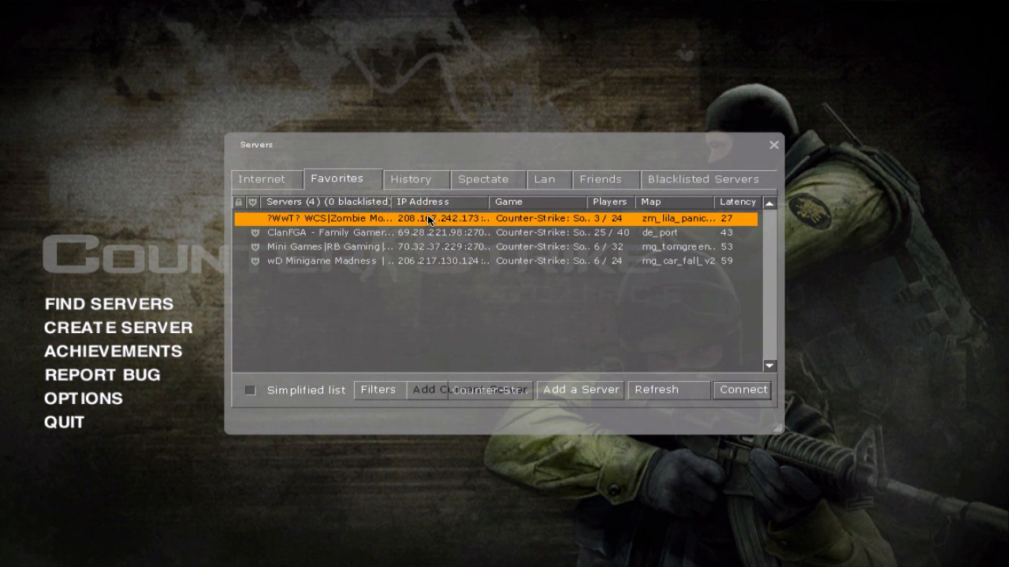
Step: Connect to the favourite zombie server, join a team, and open chat
left_click(740, 389)
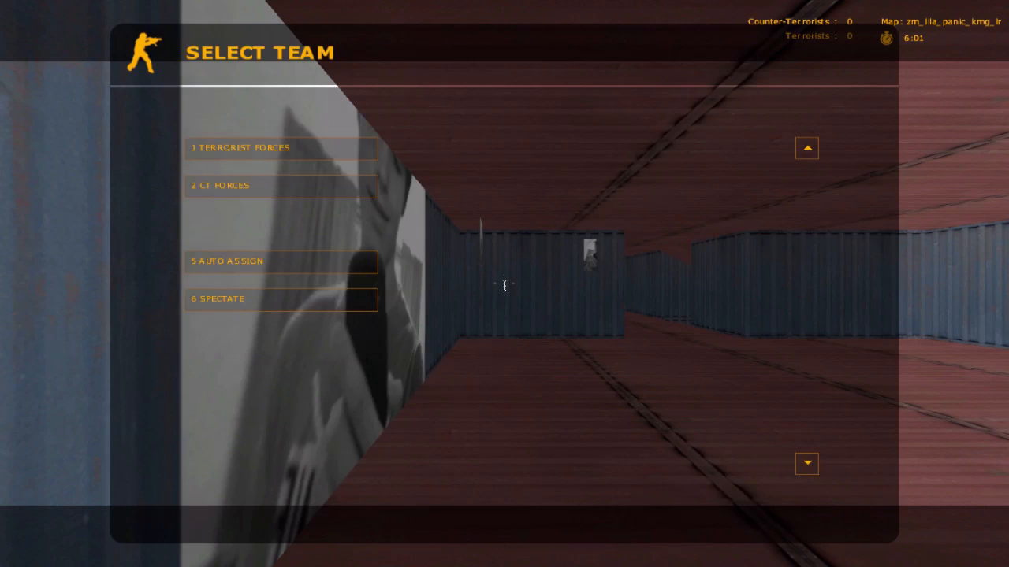
left_click(281, 185)
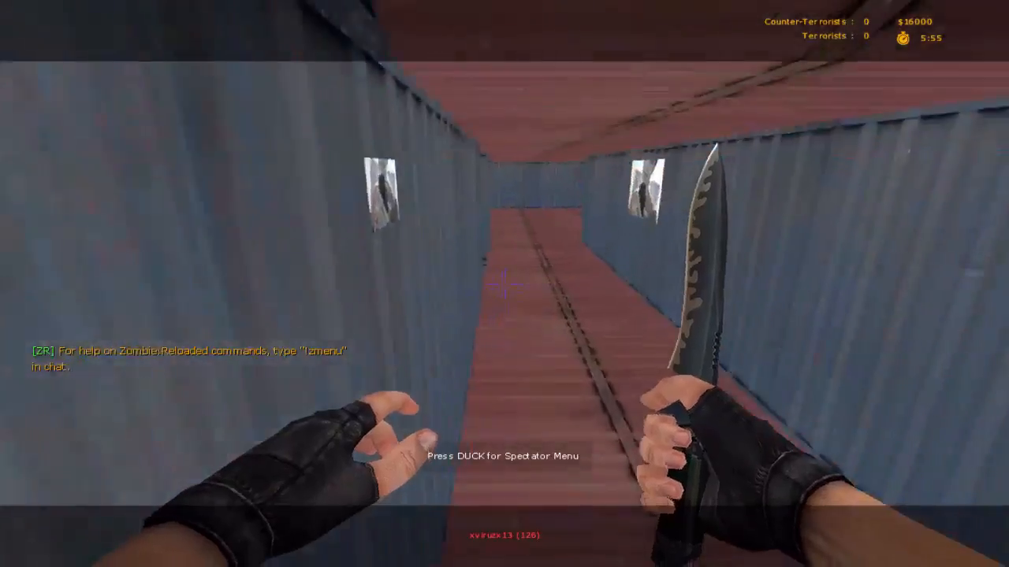
key("y")
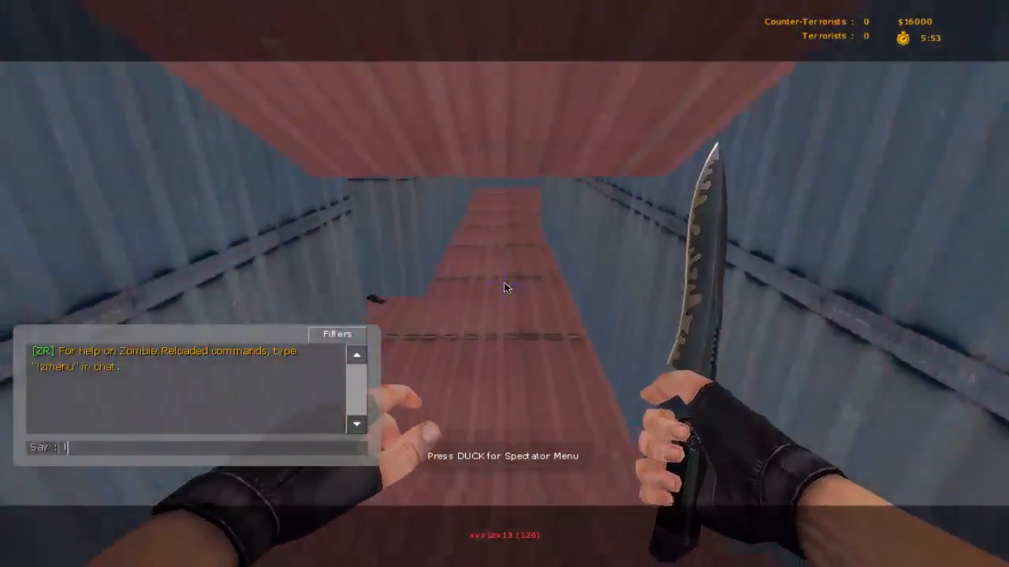